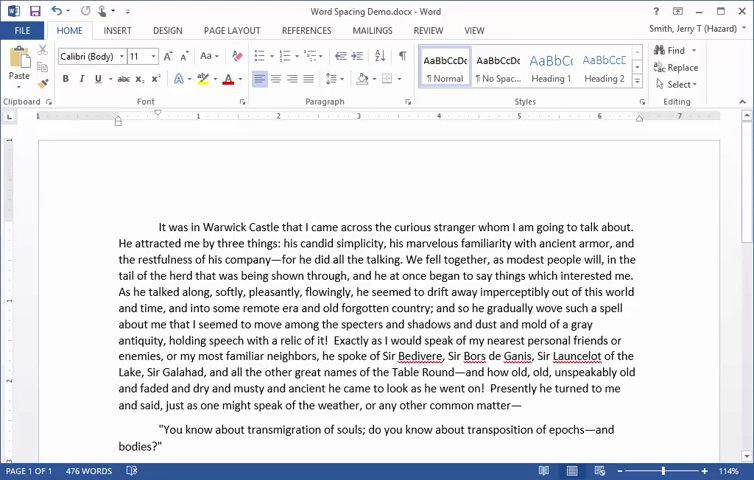
Scroll through the Twain excerpt to review its current paragraph gaps and spacing
left_click(414, 343)
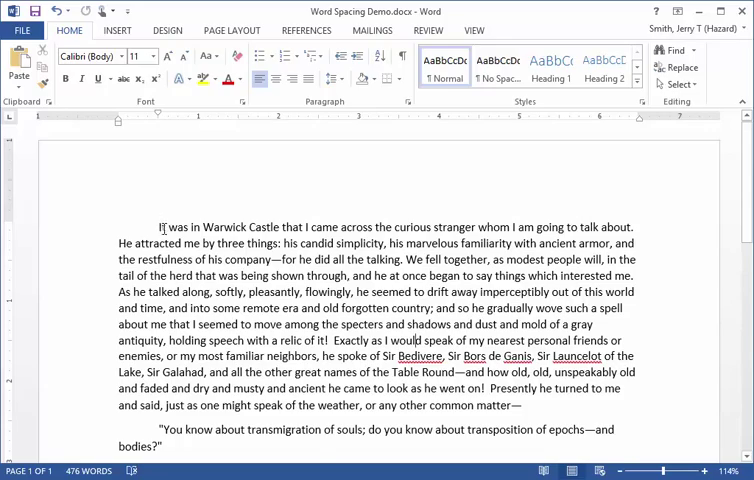
scroll("down", 3)
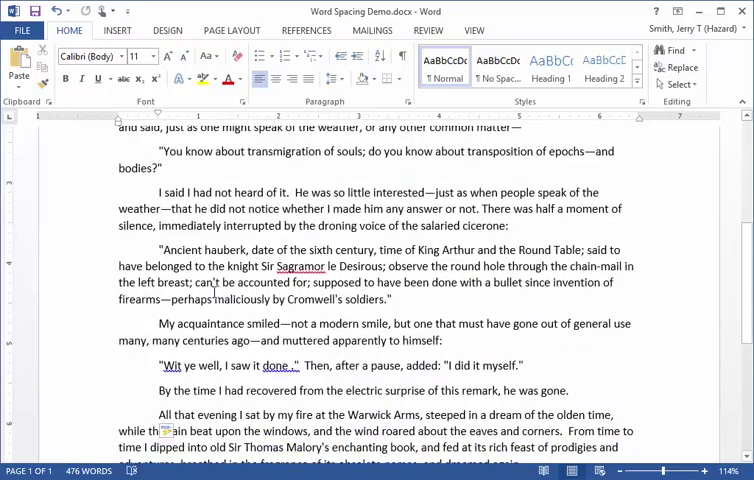
scroll("down", 3)
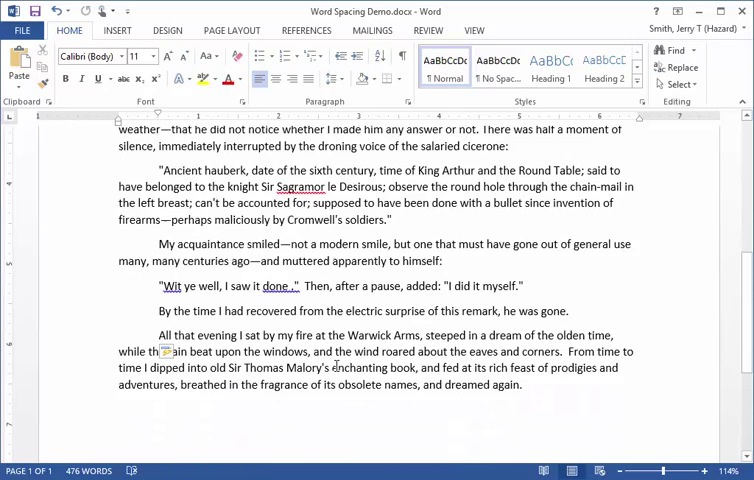
scroll("up", 3)
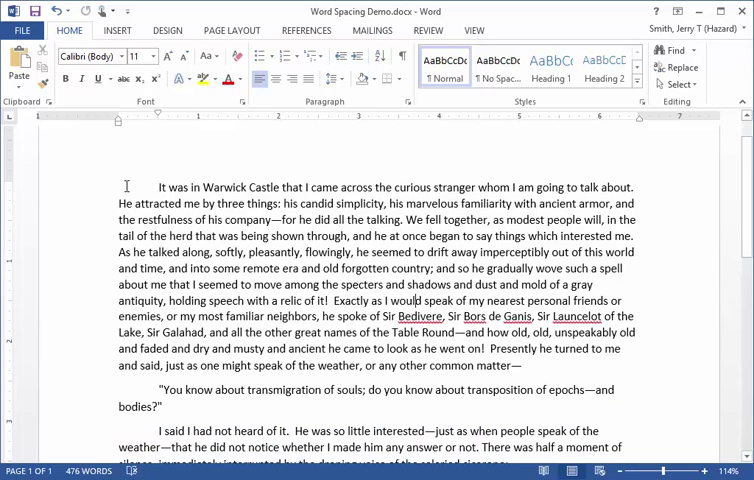
scroll("down", 3)
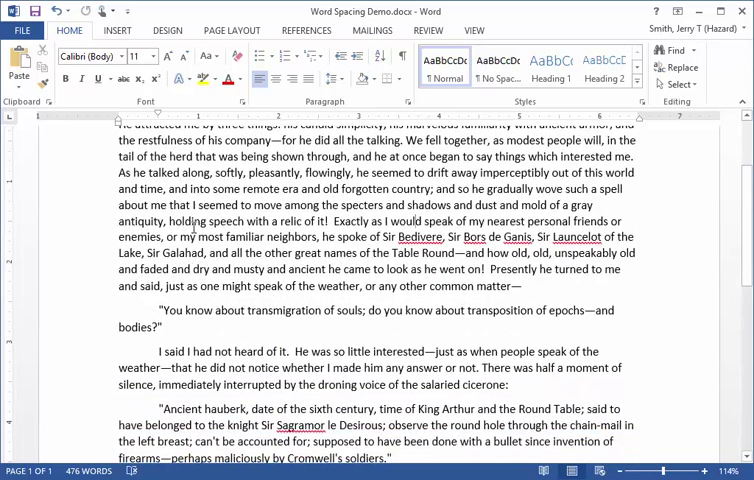
scroll("up", 3)
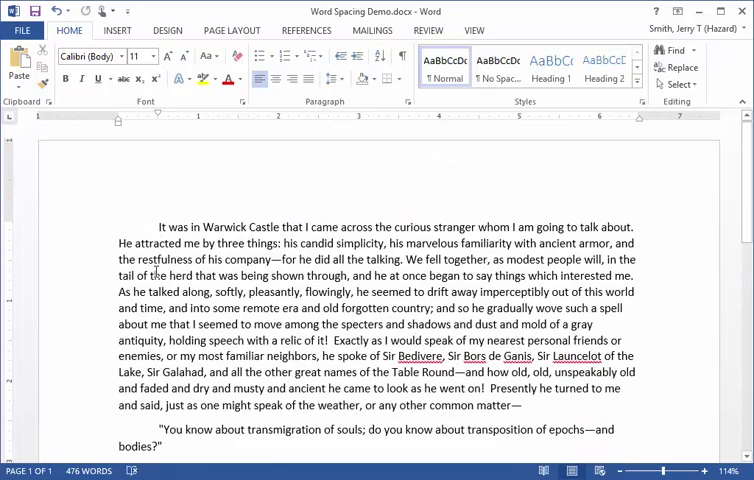
scroll("down", 3)
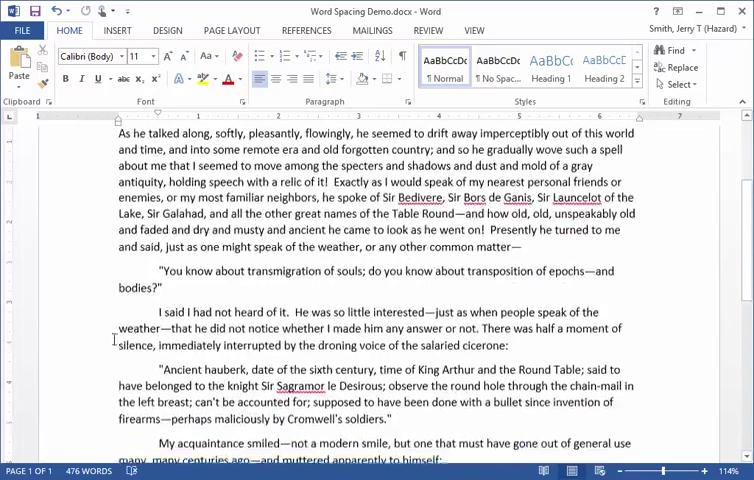
scroll("up", 3)
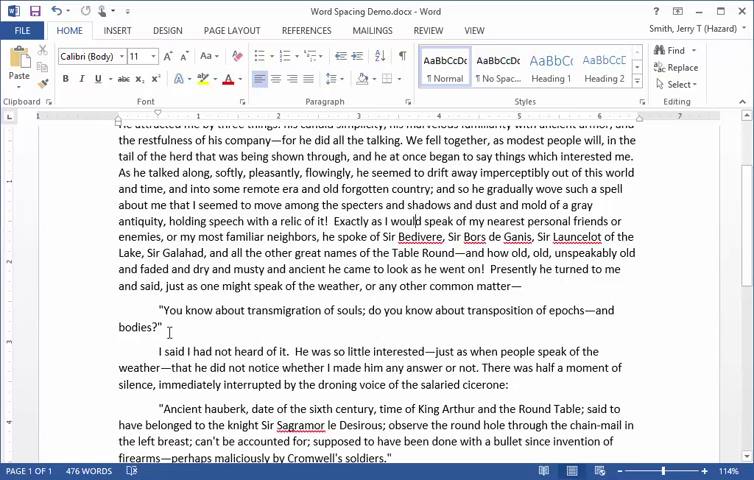
scroll("up", 3)
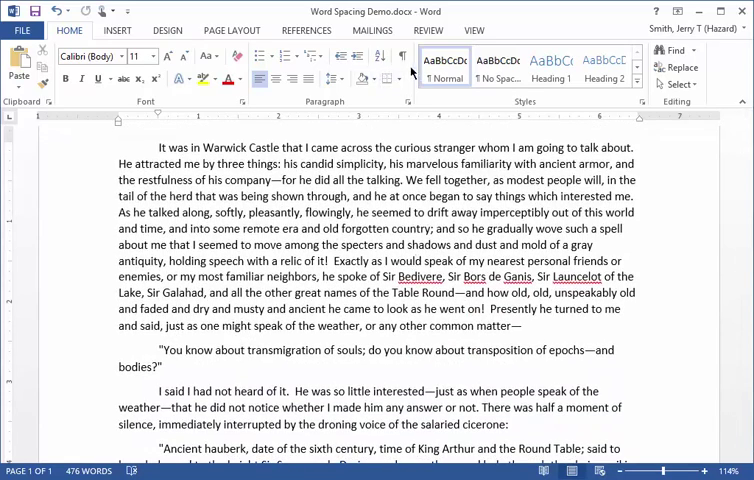
mouse_move(400, 57)
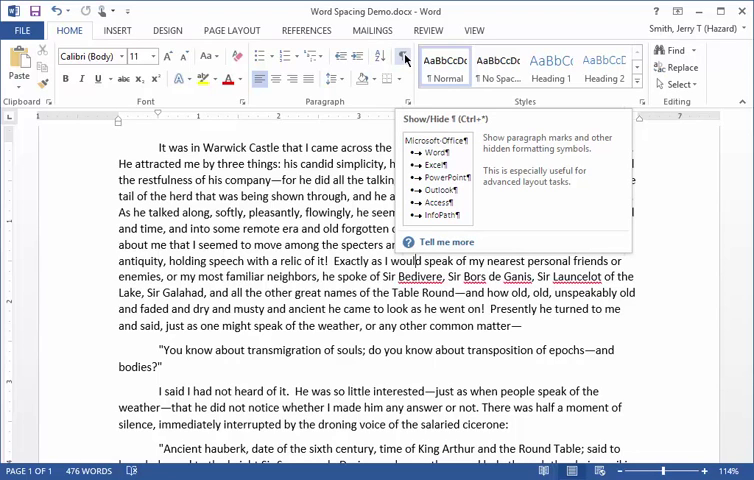
Toggle Show/Hide formatting marks several times to reveal the paragraph marks, leaving them hidden
left_click(402, 56)
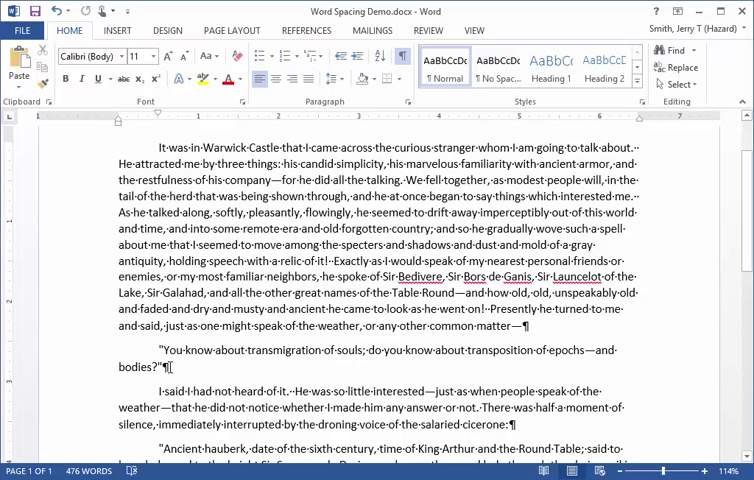
scroll("down", 3)
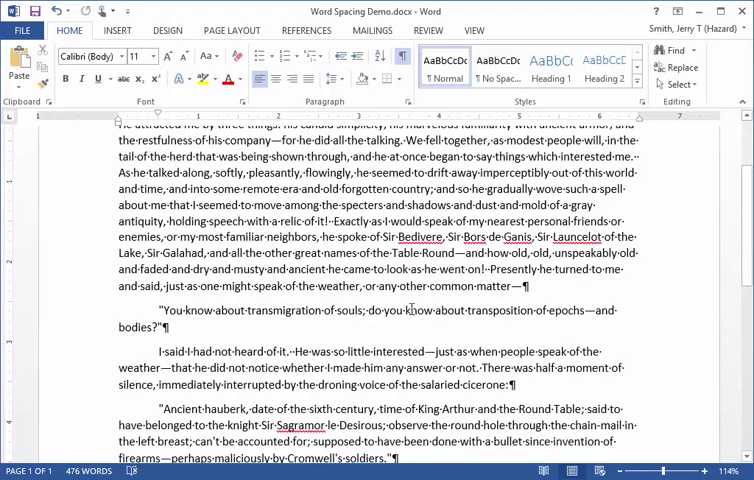
left_click(400, 57)
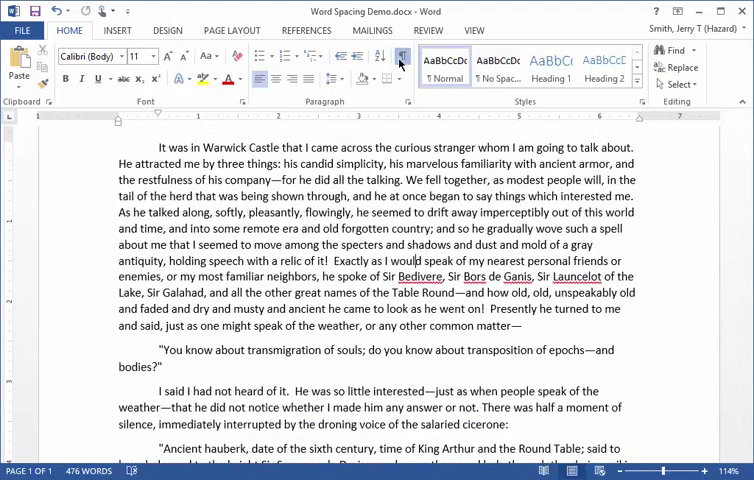
left_click(399, 57)
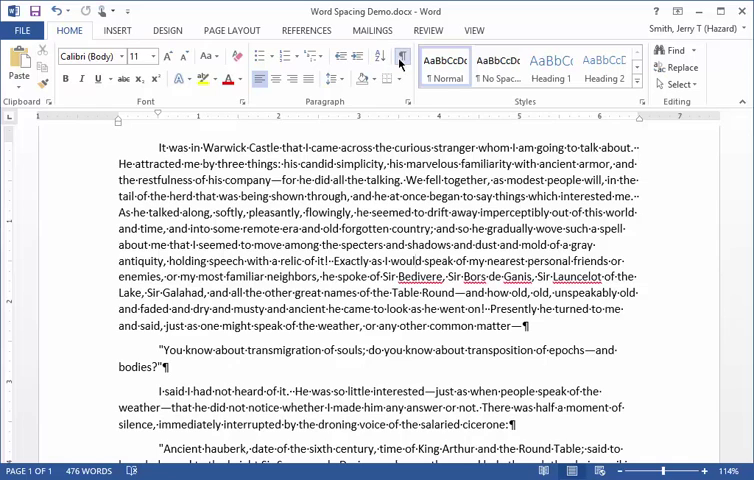
left_click(400, 58)
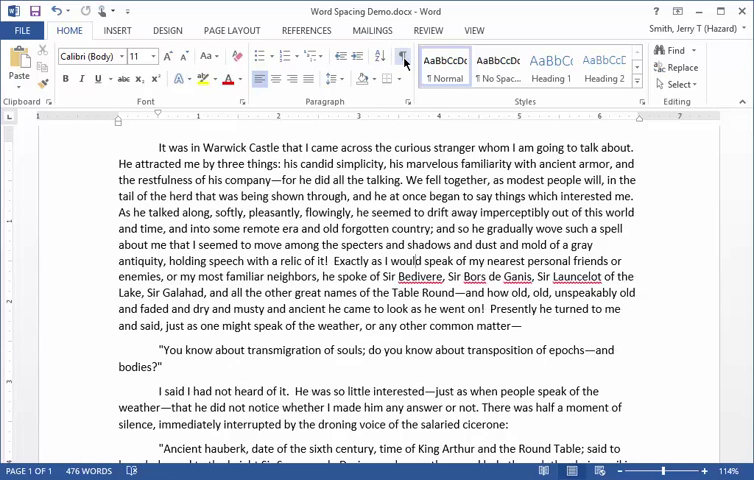
left_click(401, 57)
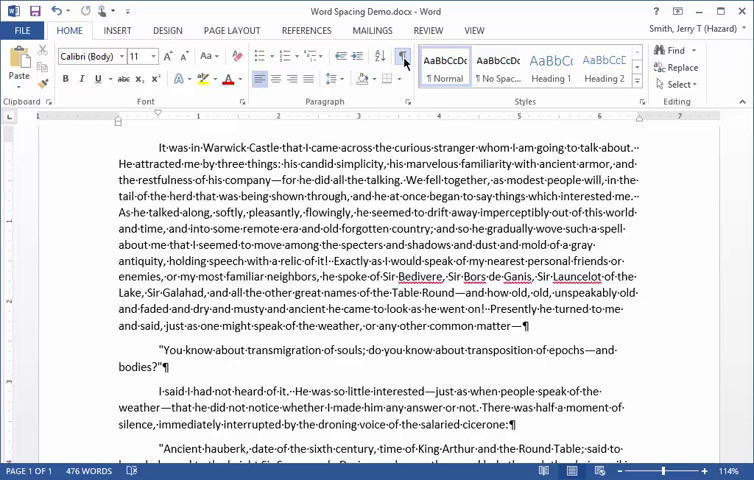
left_click(401, 57)
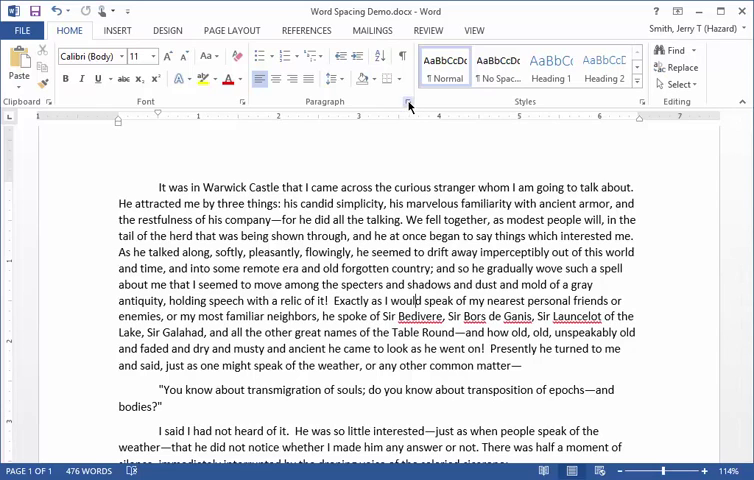
mouse_move(408, 104)
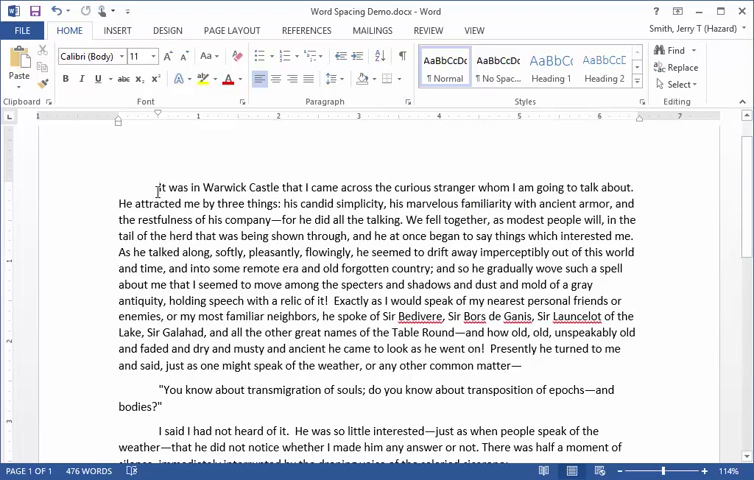
Select the first two paragraphs and bring up their Paragraph spacing settings
left_click_drag(156, 187, 170, 407)
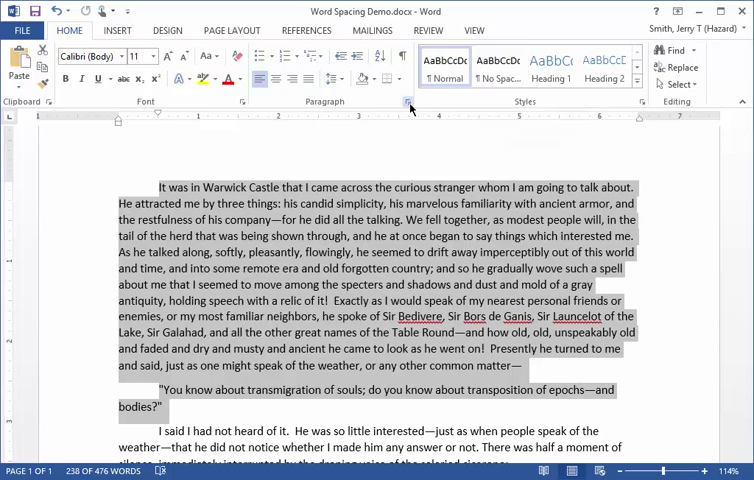
left_click(408, 107)
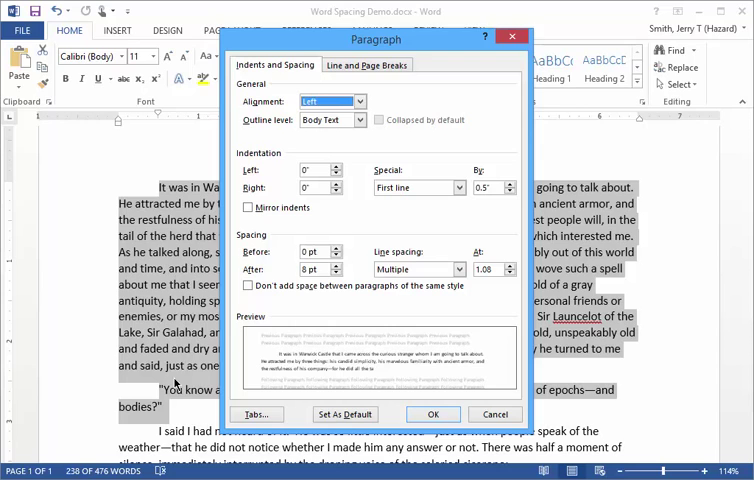
Set Spacing After to 0 pt and Line spacing to Single for the opening paragraphs
left_click(340, 269)
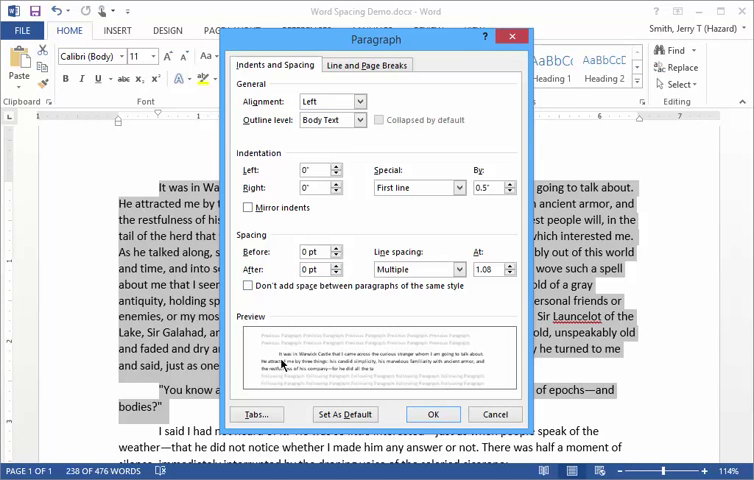
mouse_move(270, 378)
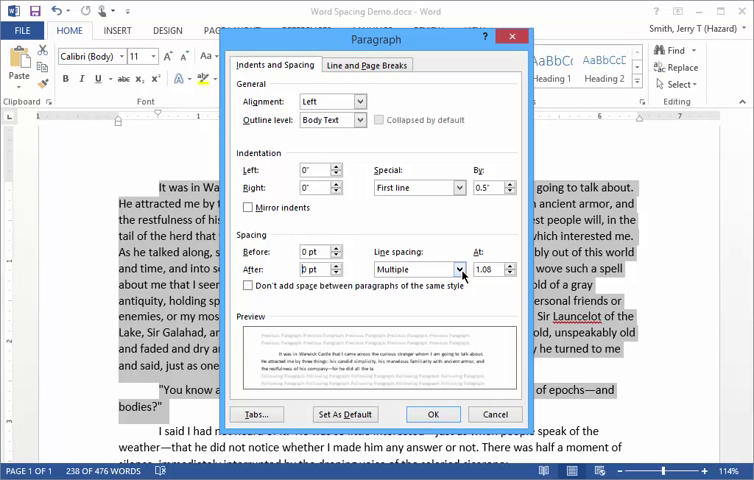
left_click(458, 269)
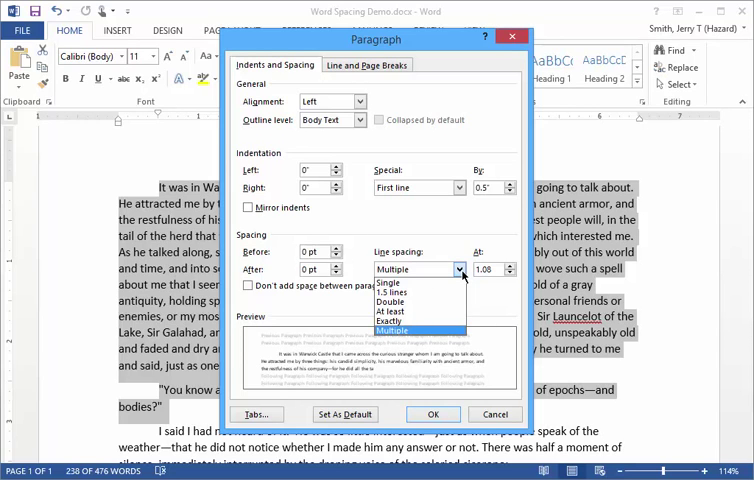
mouse_move(461, 278)
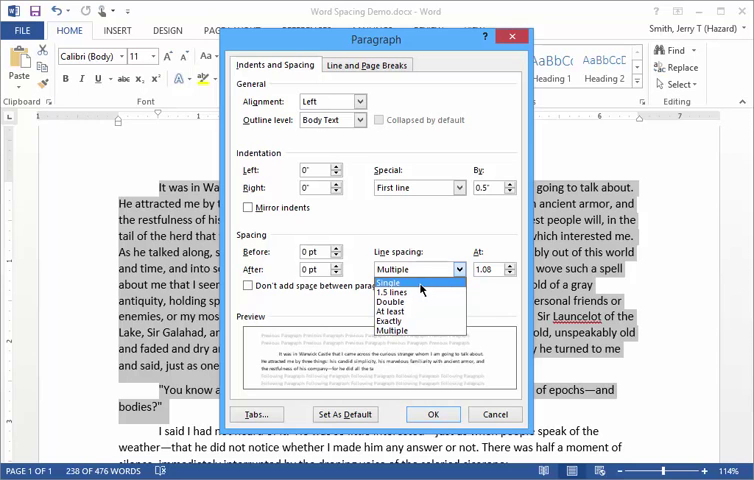
left_click(390, 281)
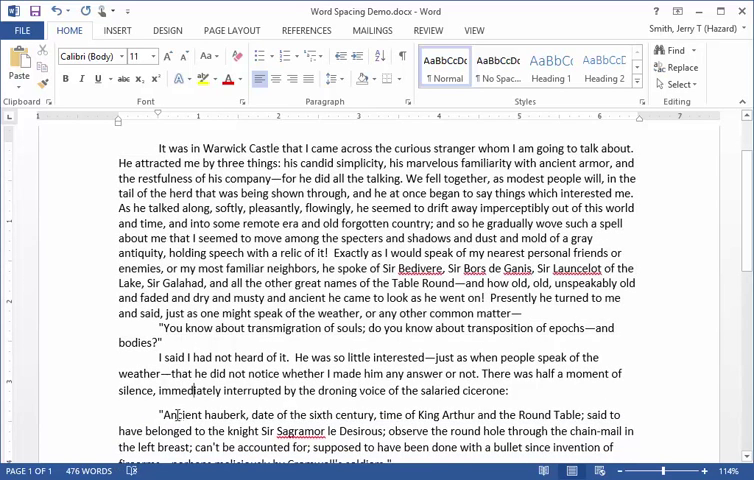
Scroll through the excerpt to compare the tightened opening paragraphs with the rest
scroll("down", 3)
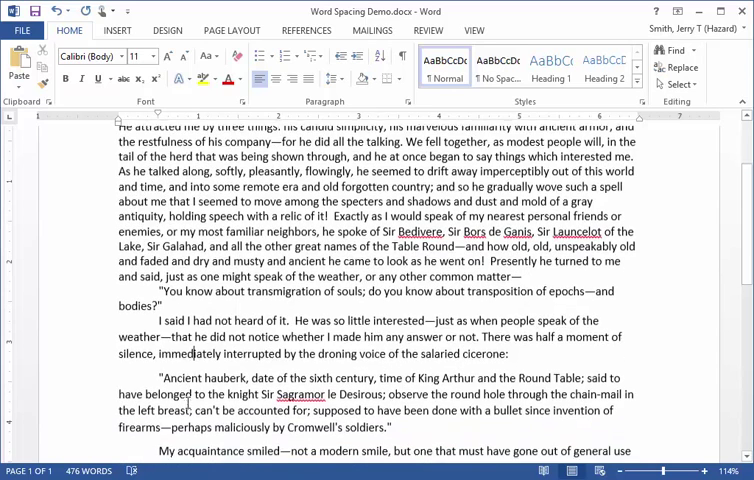
scroll("up", 3)
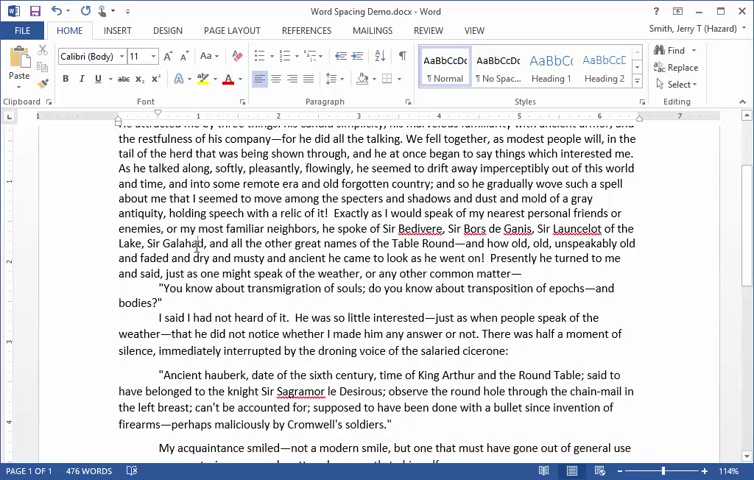
scroll("up", 3)
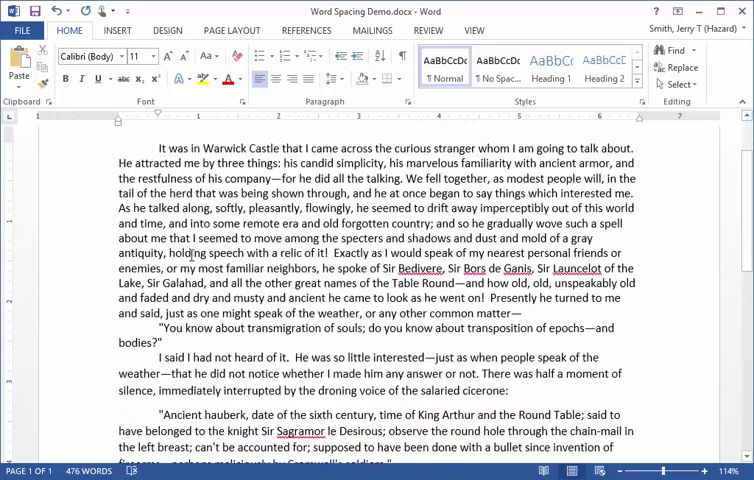
scroll("down", 3)
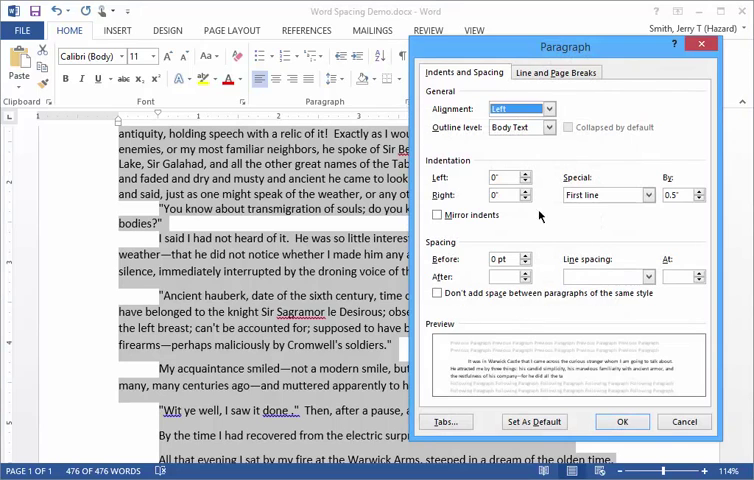
Set Spacing After to 0 pt for every paragraph of the excerpt and confirm
left_click(505, 277)
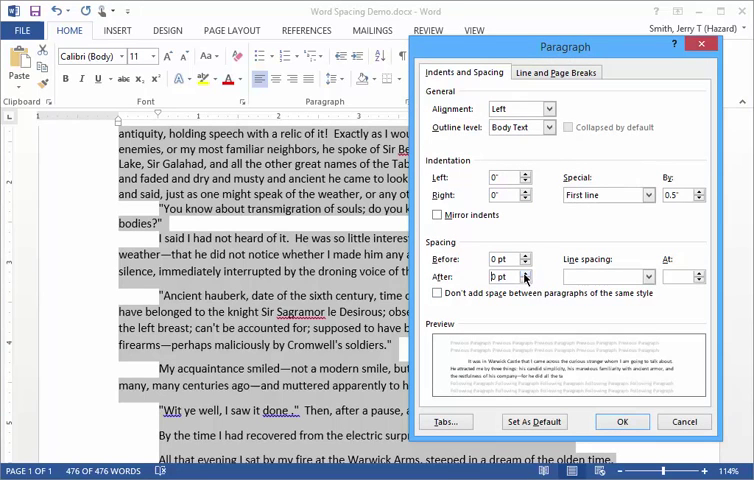
left_click(604, 276)
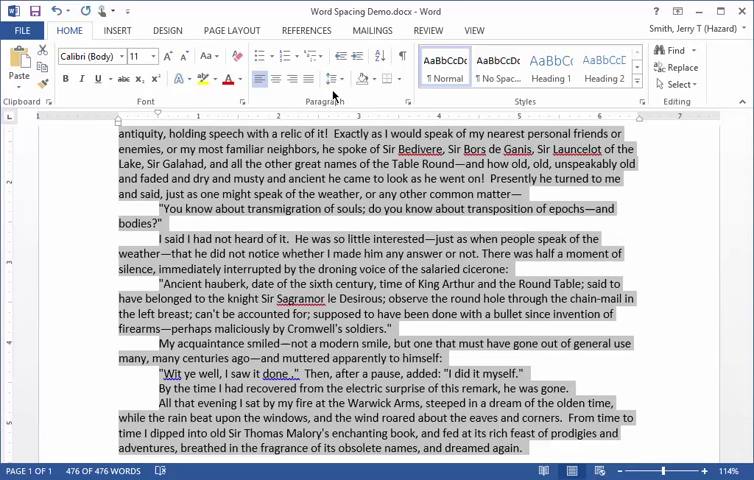
mouse_move(330, 80)
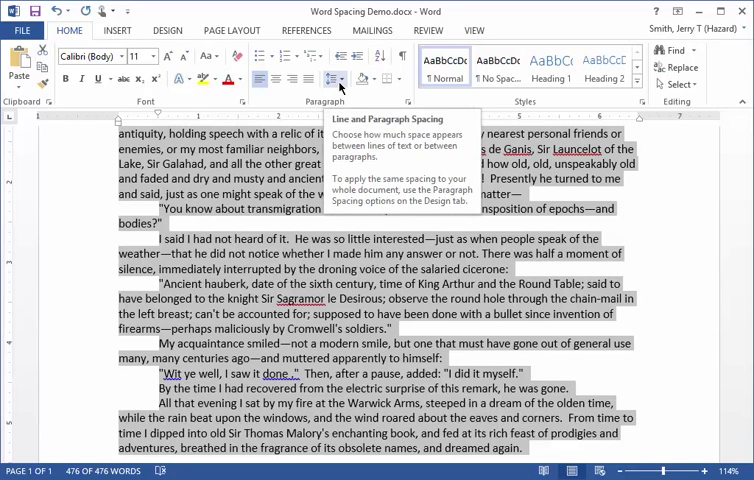
Apply 2.0 line spacing to the whole excerpt from the Line and Paragraph Spacing menu
left_click(330, 79)
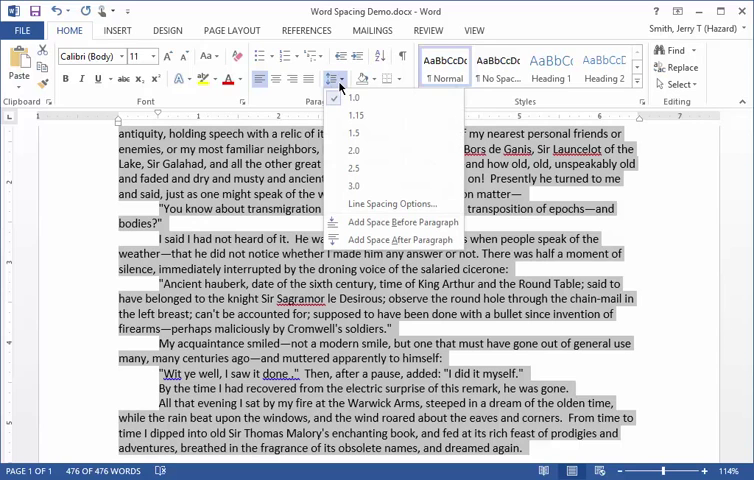
left_click(354, 150)
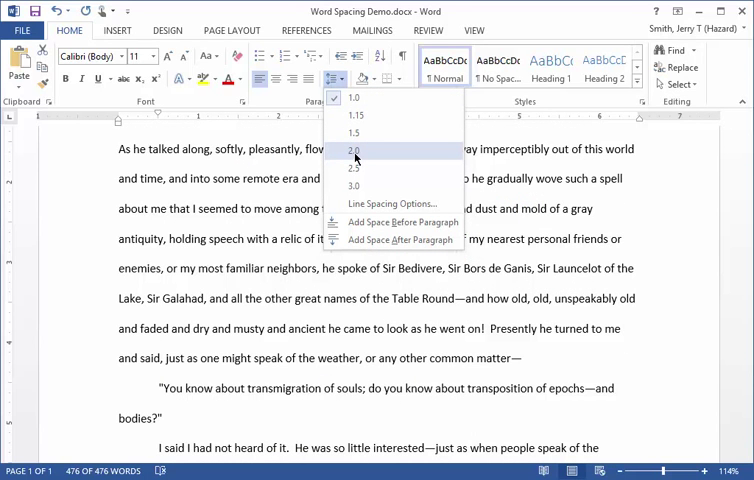
left_click(355, 151)
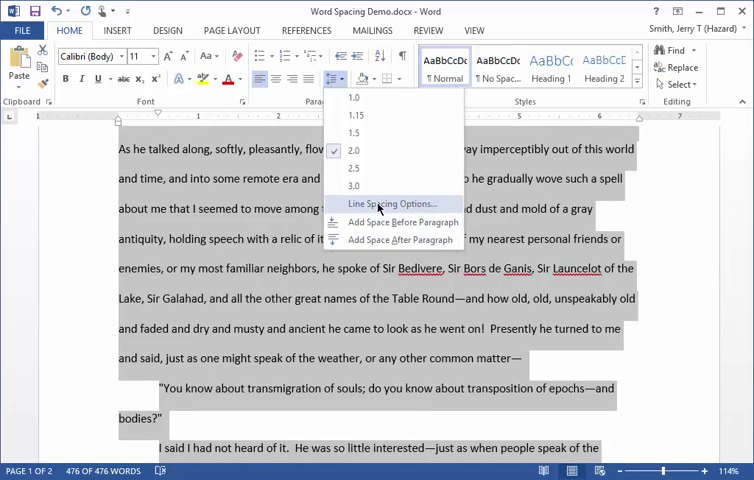
left_click(390, 203)
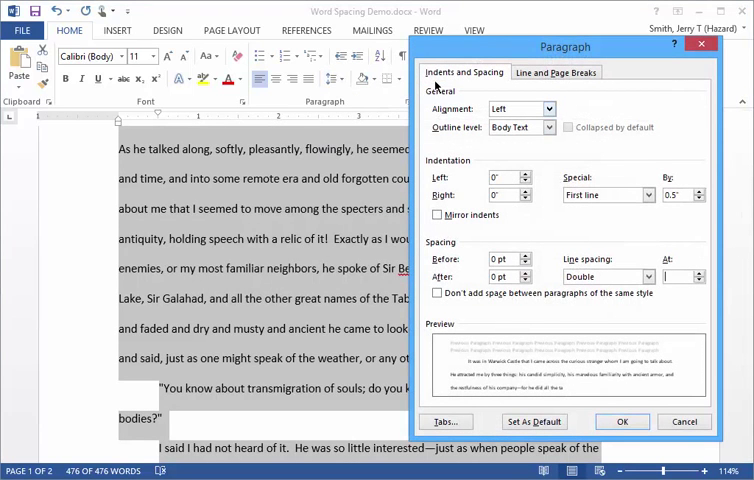
mouse_move(413, 108)
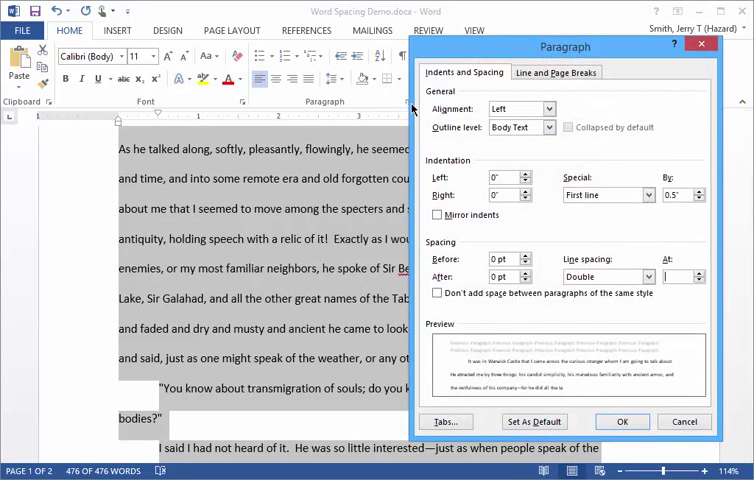
left_click_drag(565, 46, 529, 177)
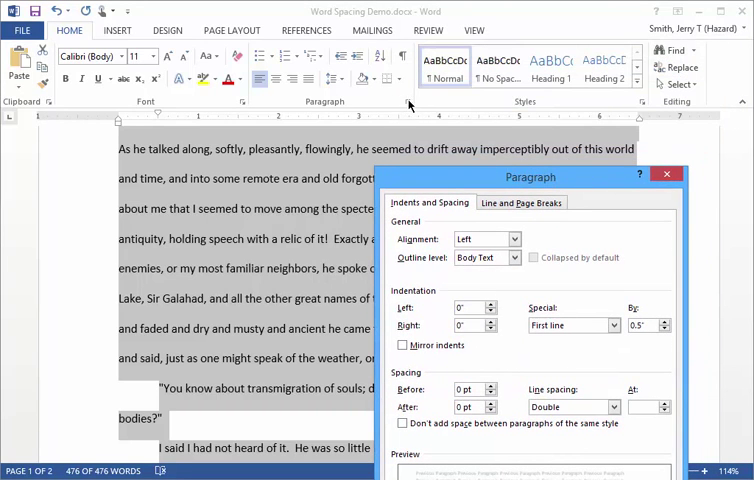
left_click_drag(530, 176, 522, 157)
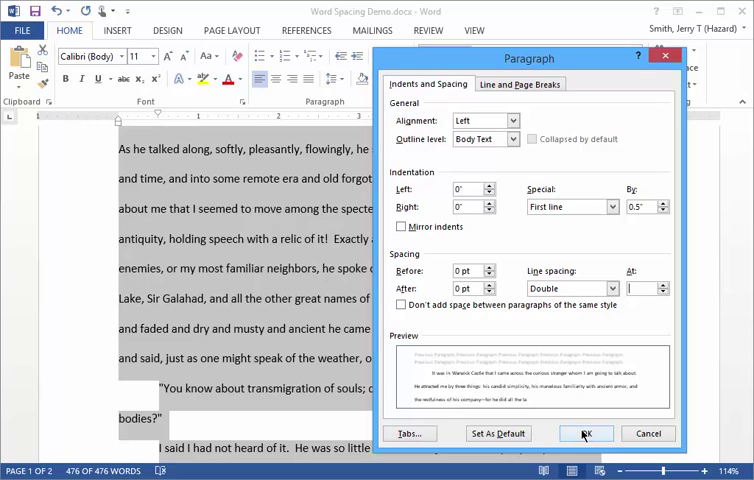
left_click(587, 433)
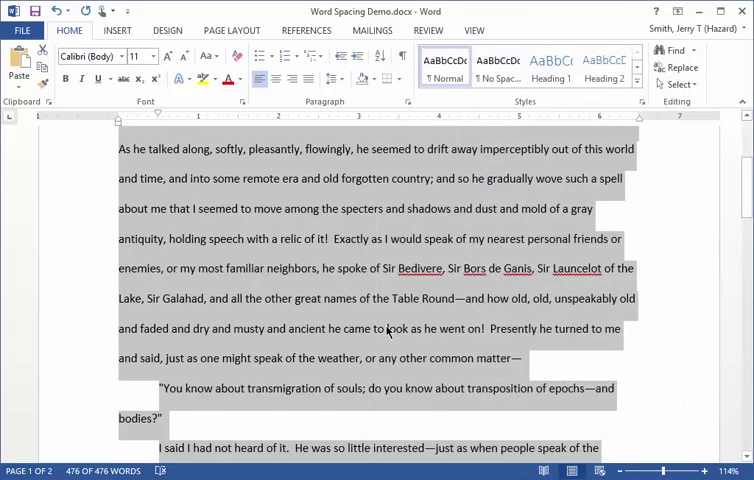
scroll("up", 3)
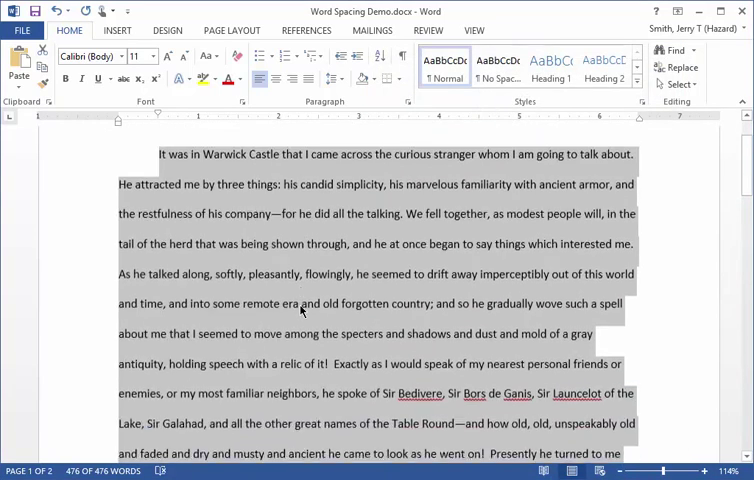
scroll("down", 3)
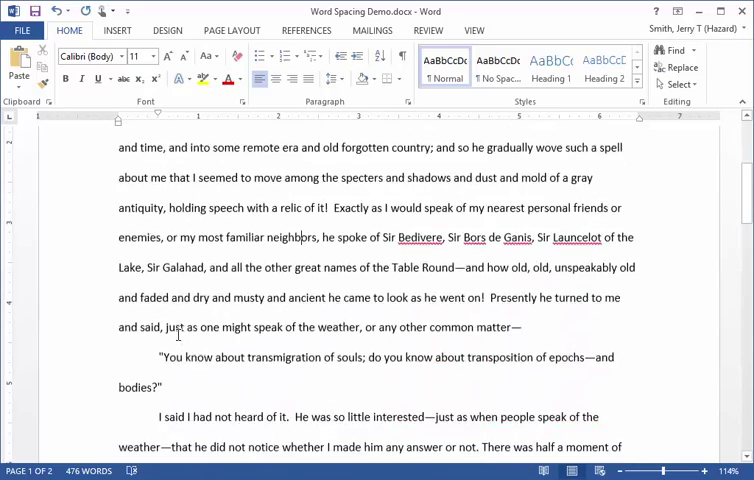
scroll("down", 3)
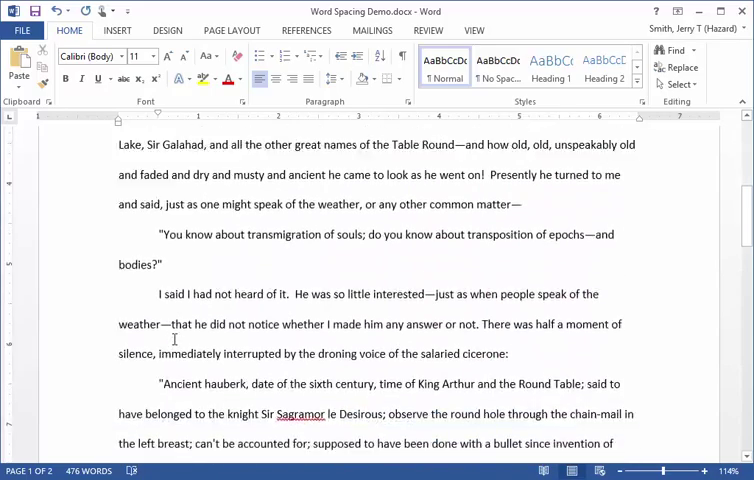
scroll("up", 3)
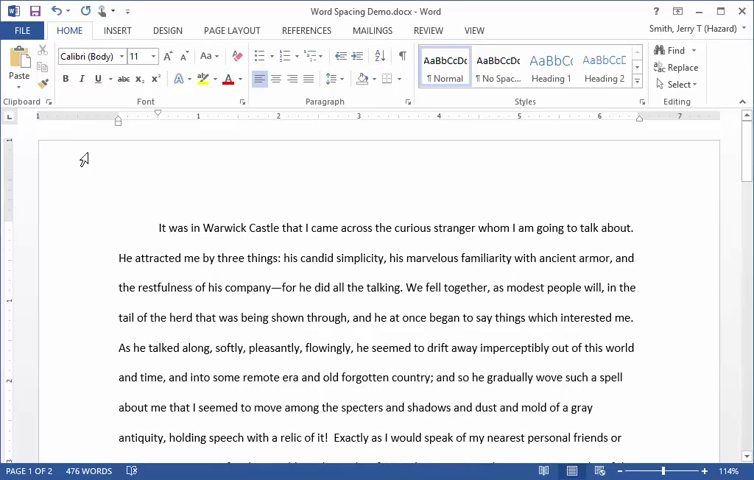
mouse_move(198, 198)
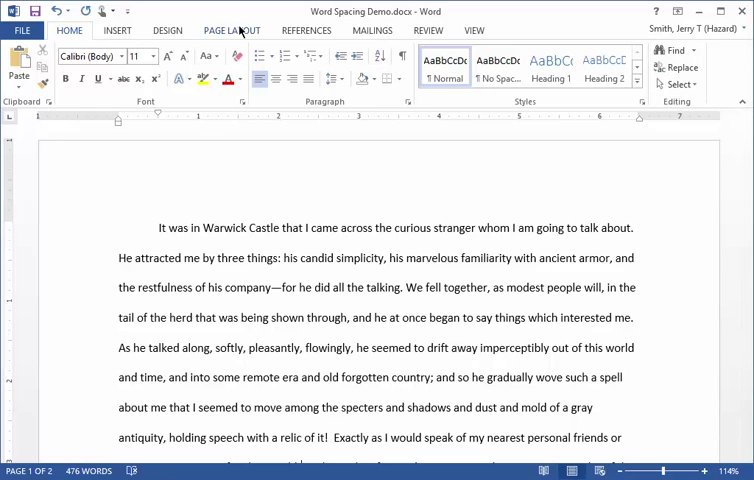
Apply the Narrow half-inch margin preset from the Page Layout Margins list
left_click(232, 30)
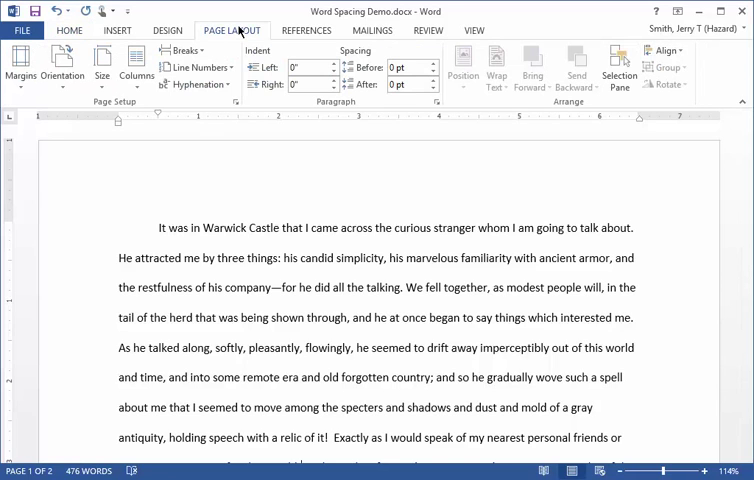
mouse_move(6, 103)
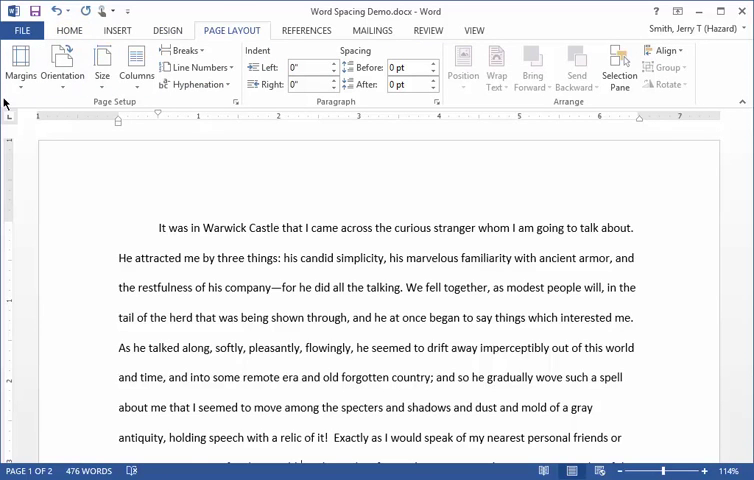
mouse_move(19, 68)
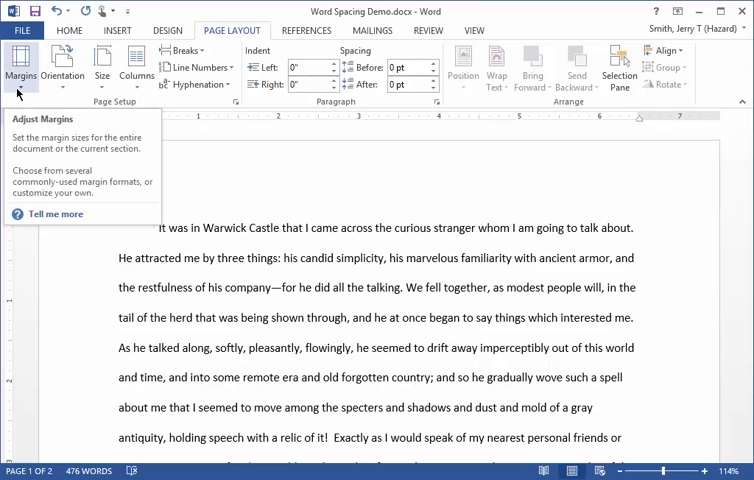
left_click(20, 65)
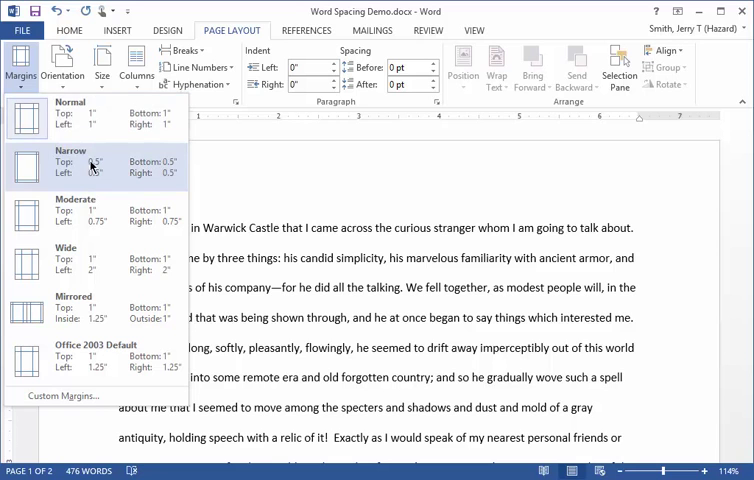
left_click(70, 161)
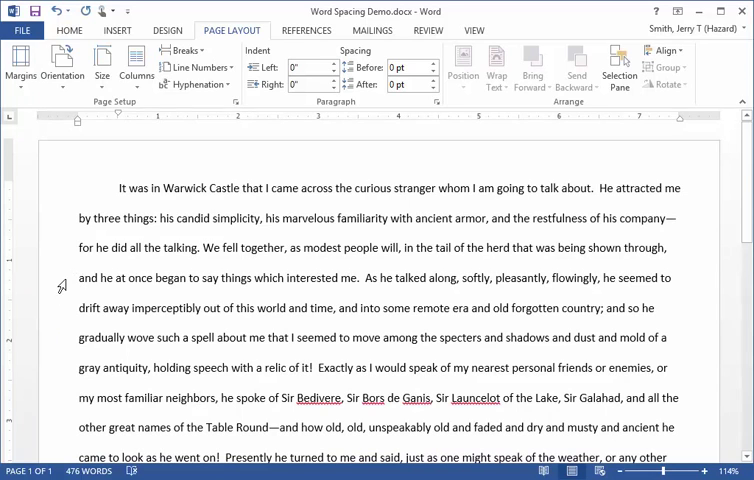
mouse_move(401, 164)
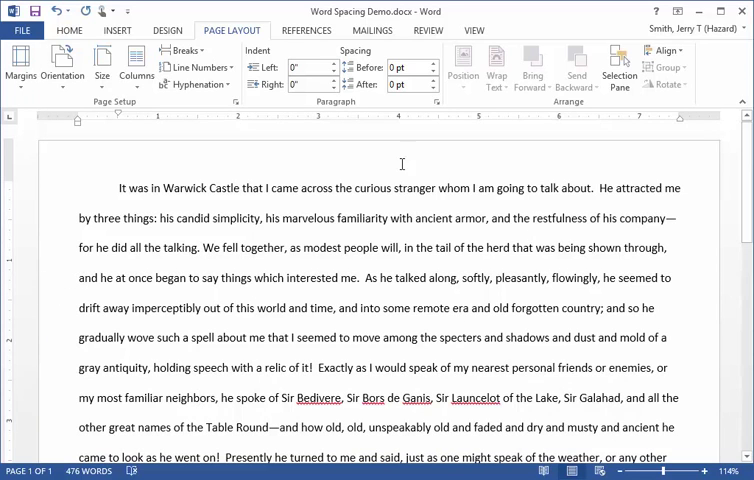
Review the Page Setup margins and restore the Normal 1-inch margins
left_click(20, 68)
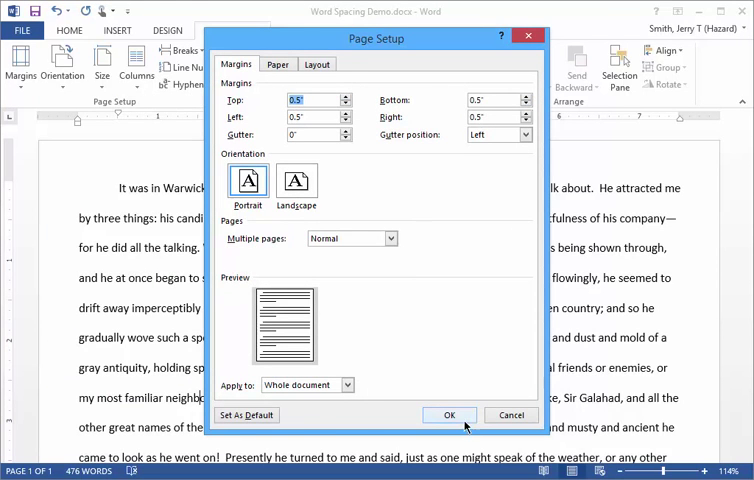
left_click(20, 70)
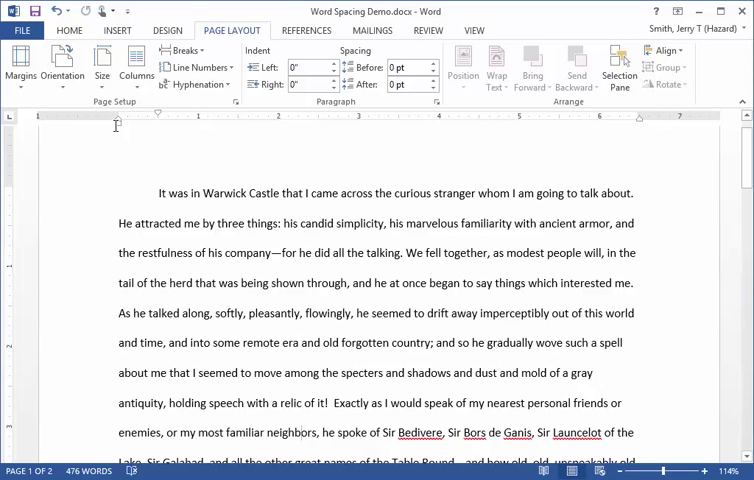
mouse_move(248, 112)
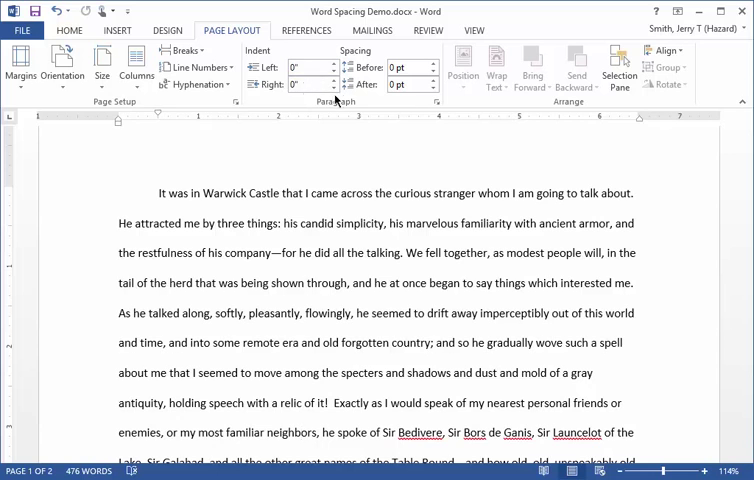
mouse_move(435, 100)
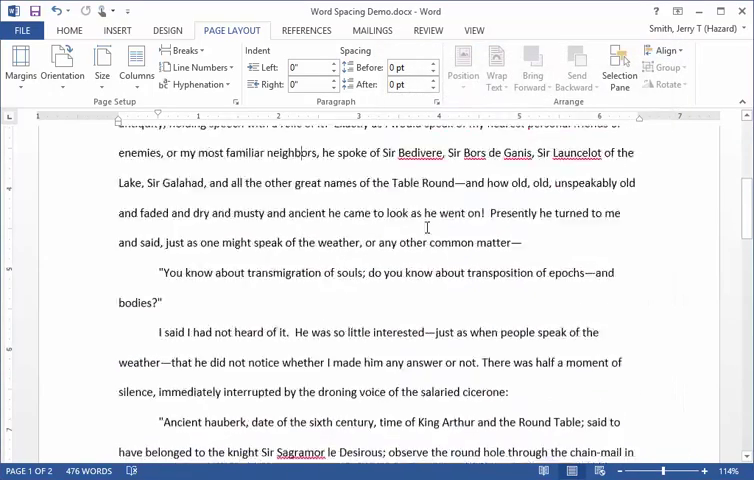
scroll("down", 3)
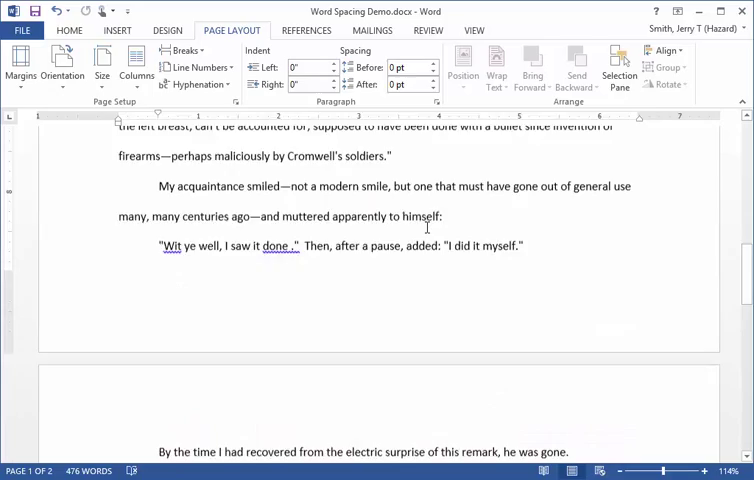
scroll("down", 3)
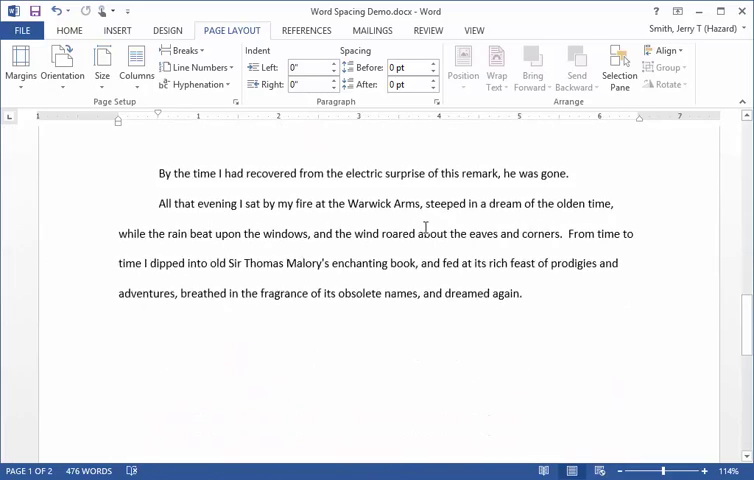
scroll("down", 3)
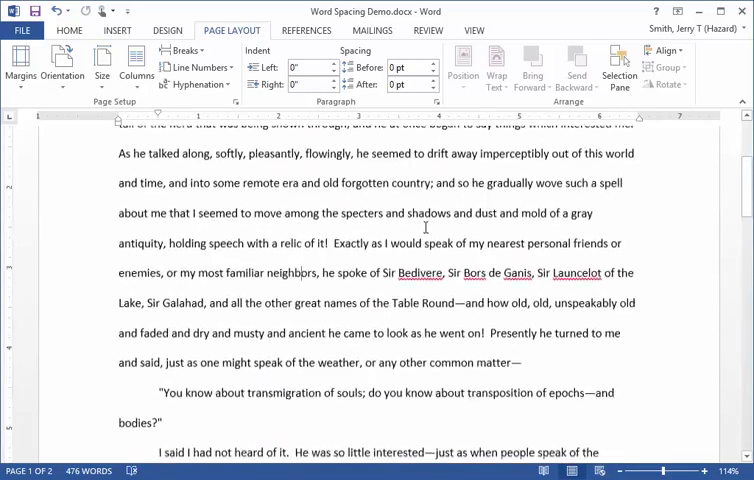
scroll("up", 3)
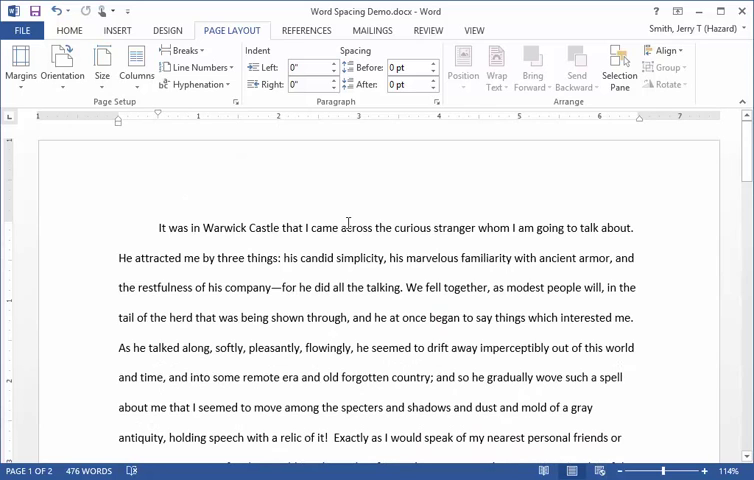
mouse_move(300, 221)
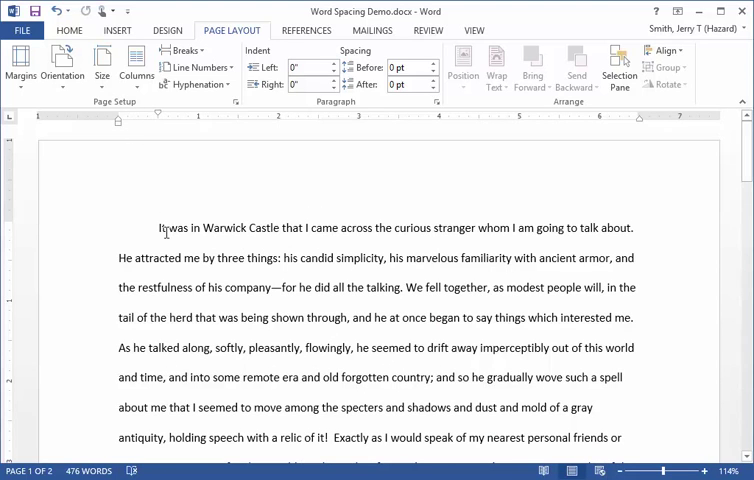
Select the opening passage through the transmigration-of-souls paragraph, about 238 of 476 words
left_click_drag(157, 228, 330, 444)
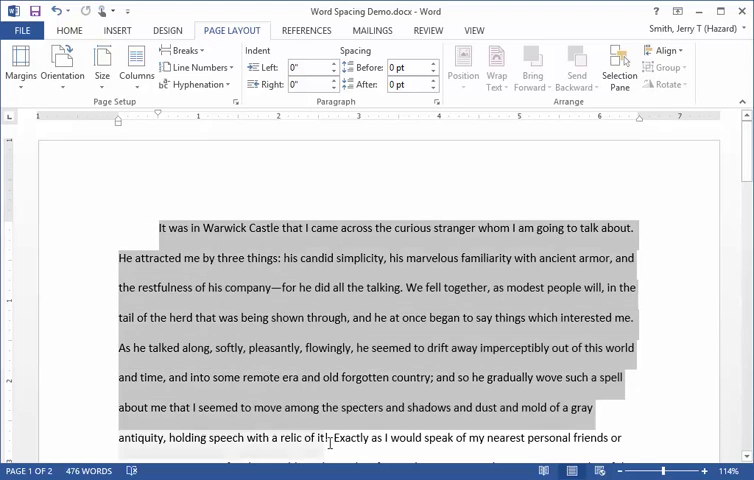
scroll("down", 3)
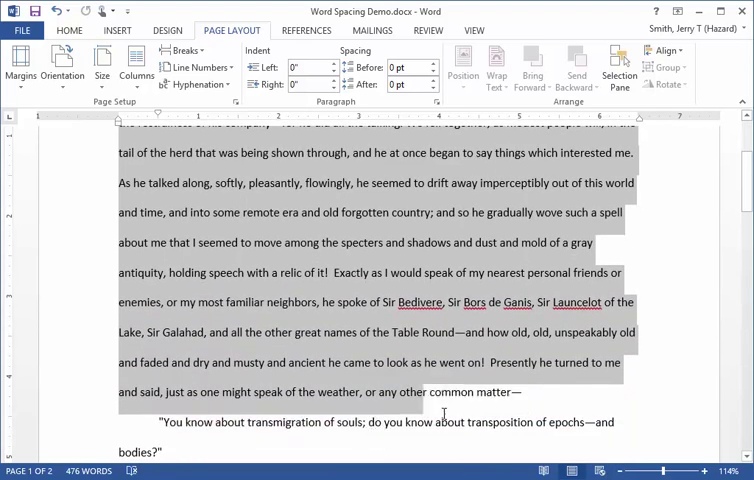
scroll("down", 3)
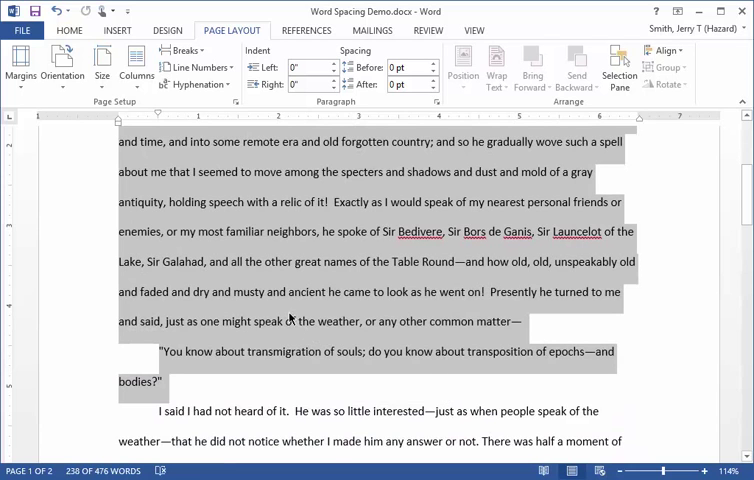
scroll("up", 3)
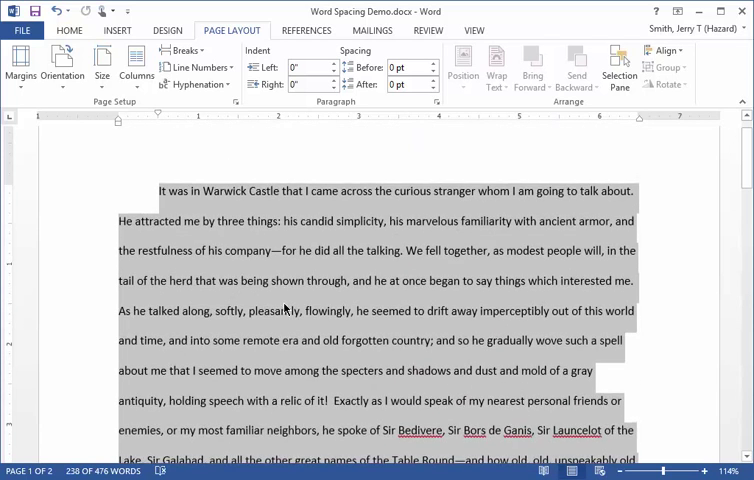